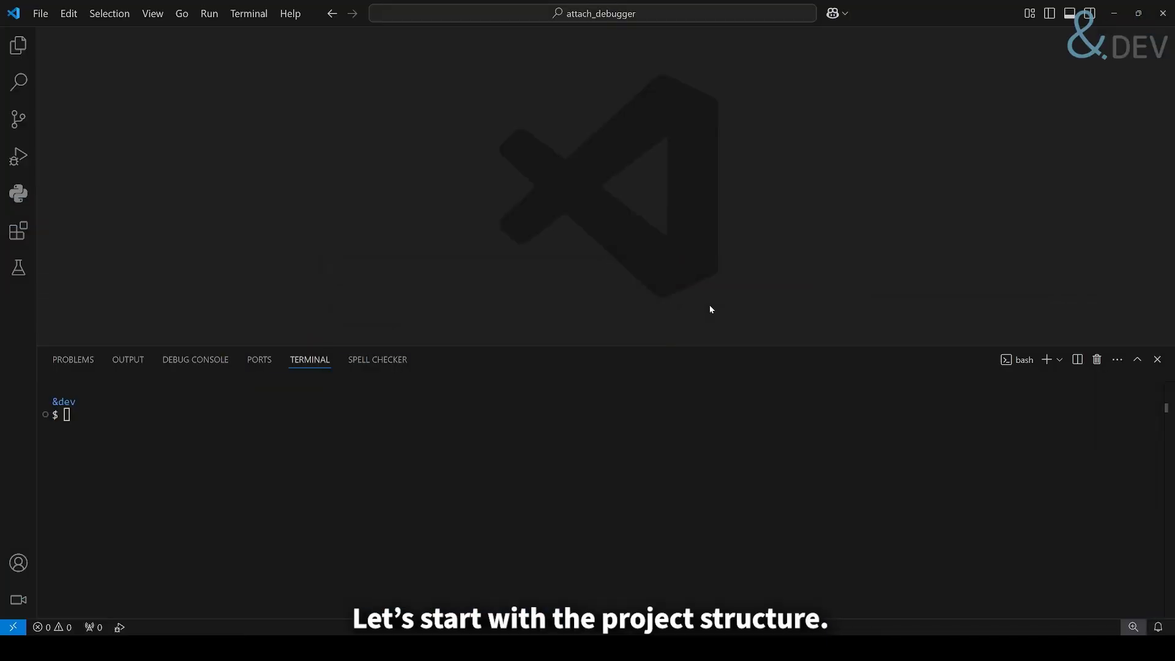
- Open the Explorer to show the attach_debugger project files
left_click(19, 45)
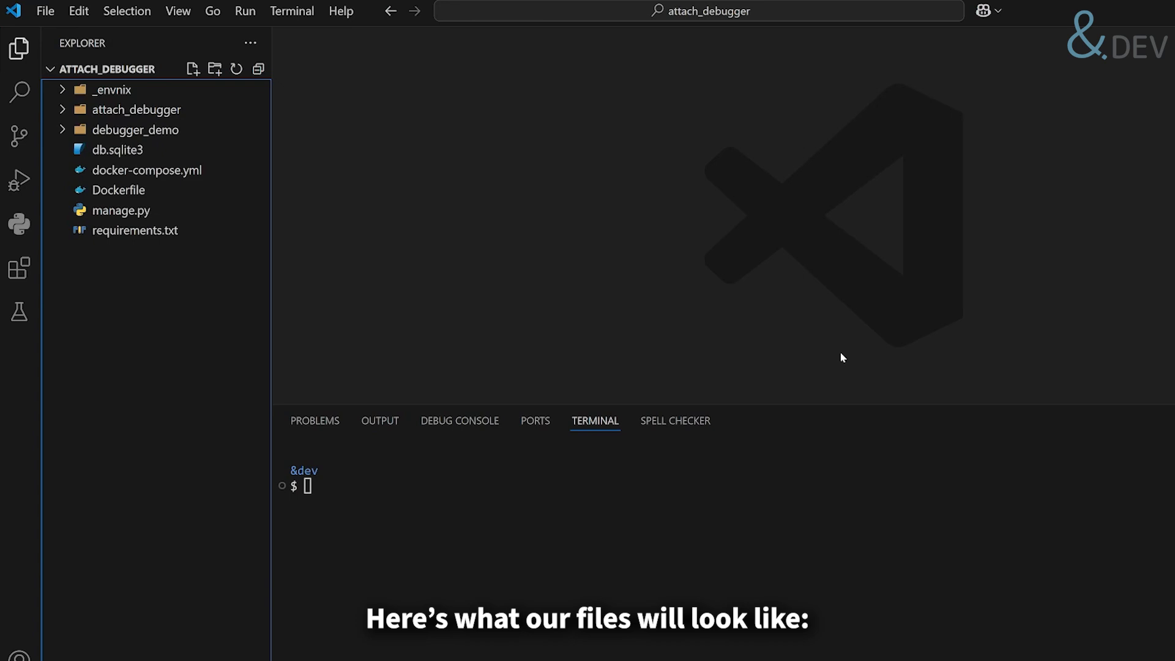
left_click(147, 170)
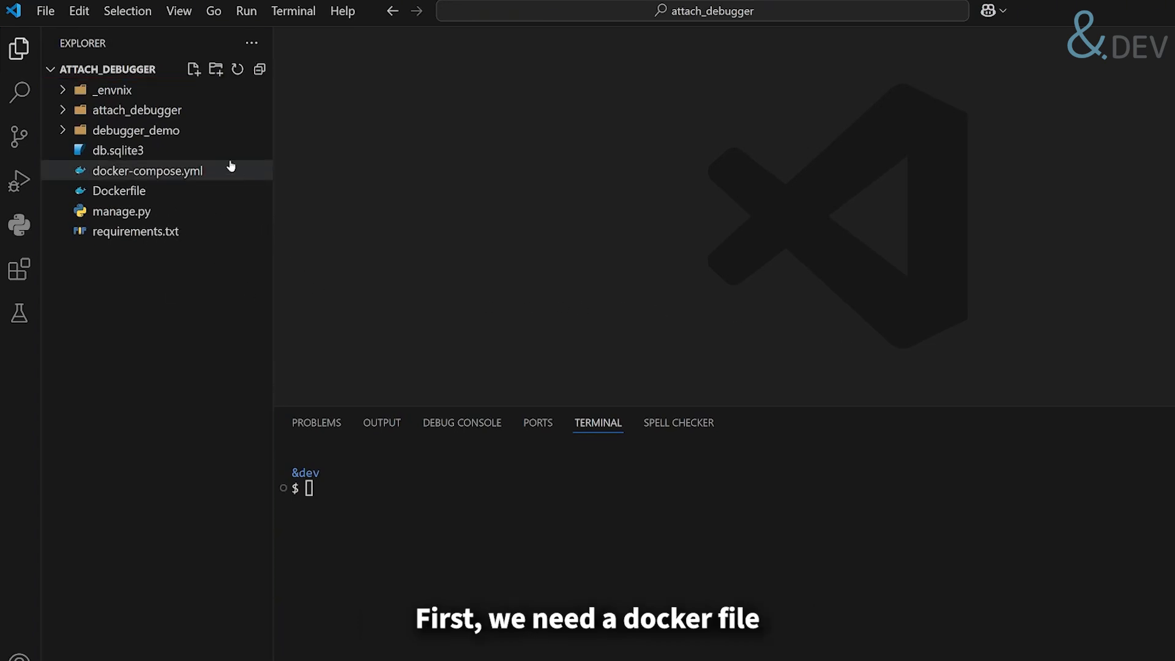
- Review the Python 3.13 slim Dockerfile, then open docker-compose.yml mapping ports 8000 and 5678
left_click(119, 190)
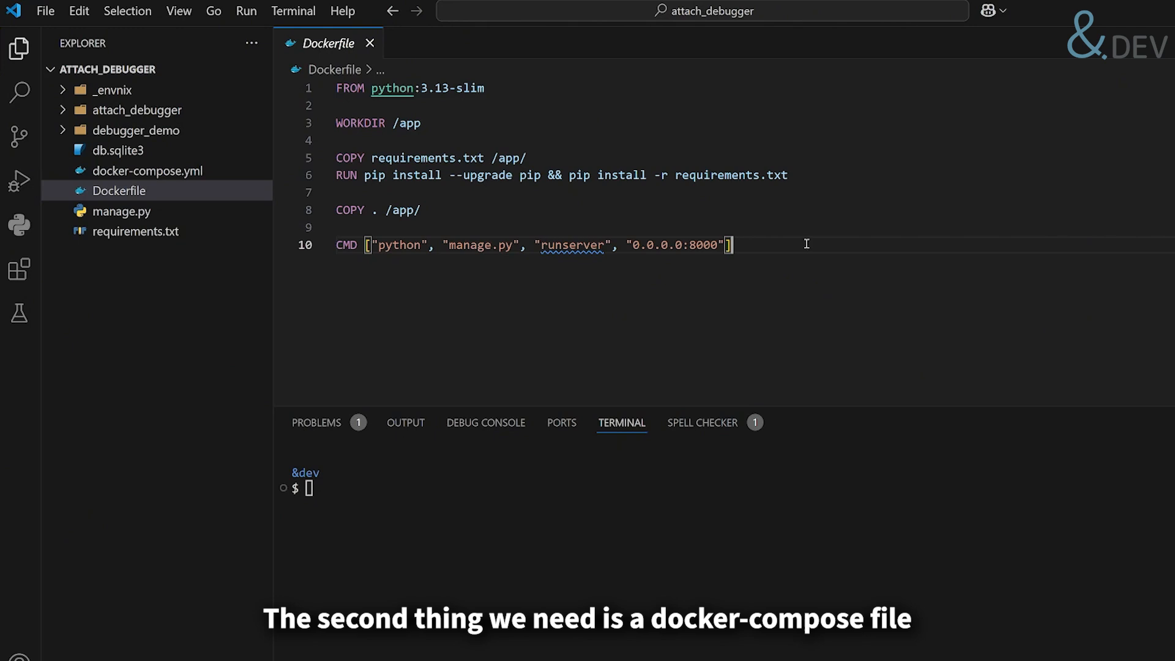
mouse_move(235, 275)
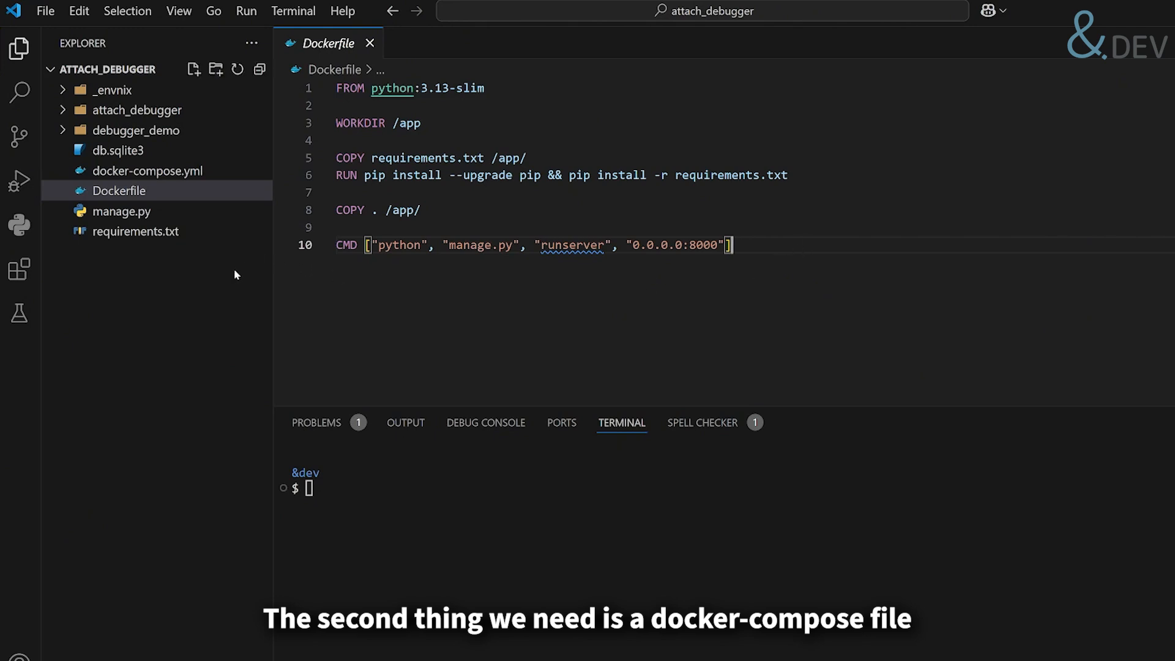
left_click(147, 170)
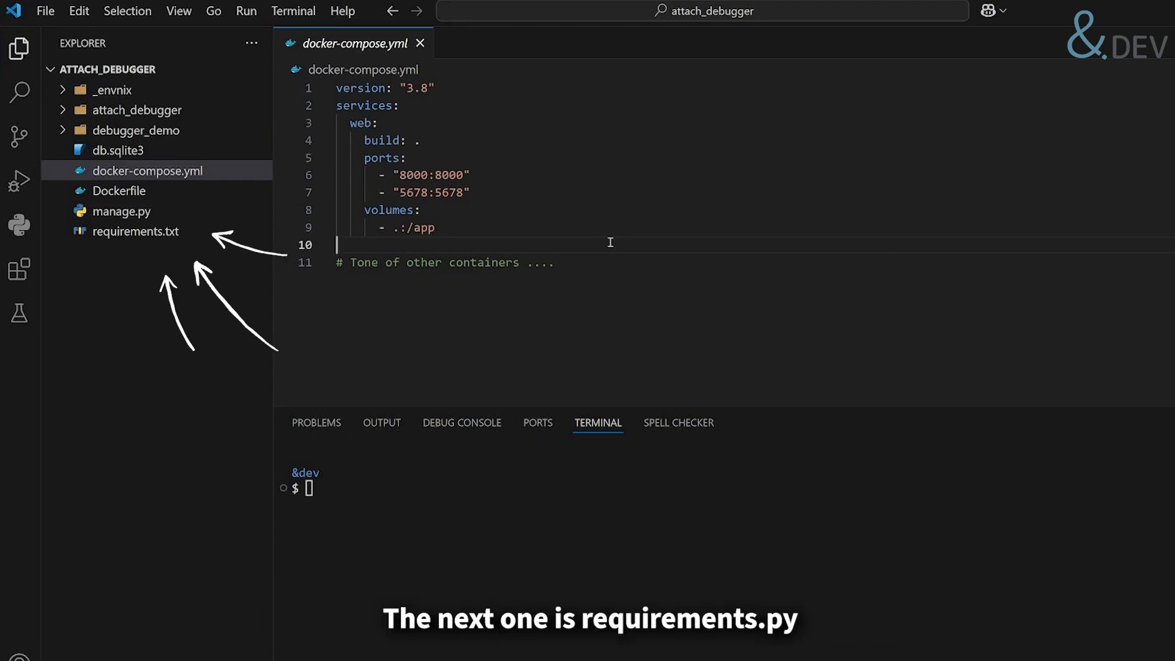
- Open requirements.txt to check that it lists Django and debugpy
left_click(135, 231)
type("ma")
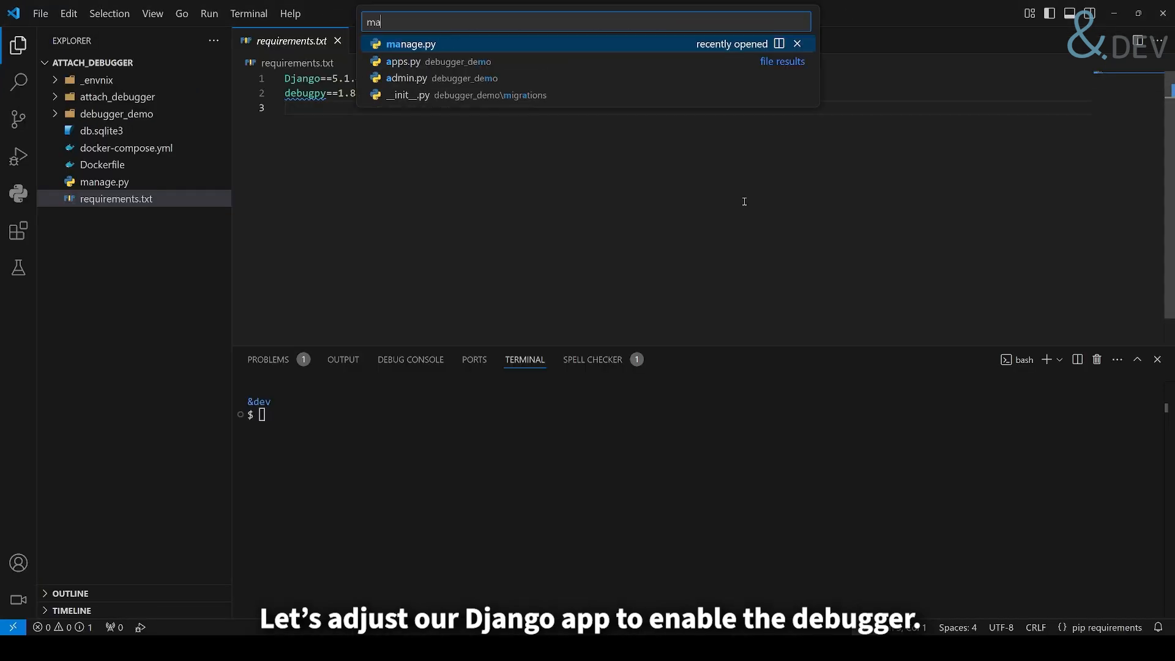
- In manage.py, import settings and call debugpy.listen on 0.0.0.0:5678 when DEBUG and not RUN_MAIN
left_click(410, 43)
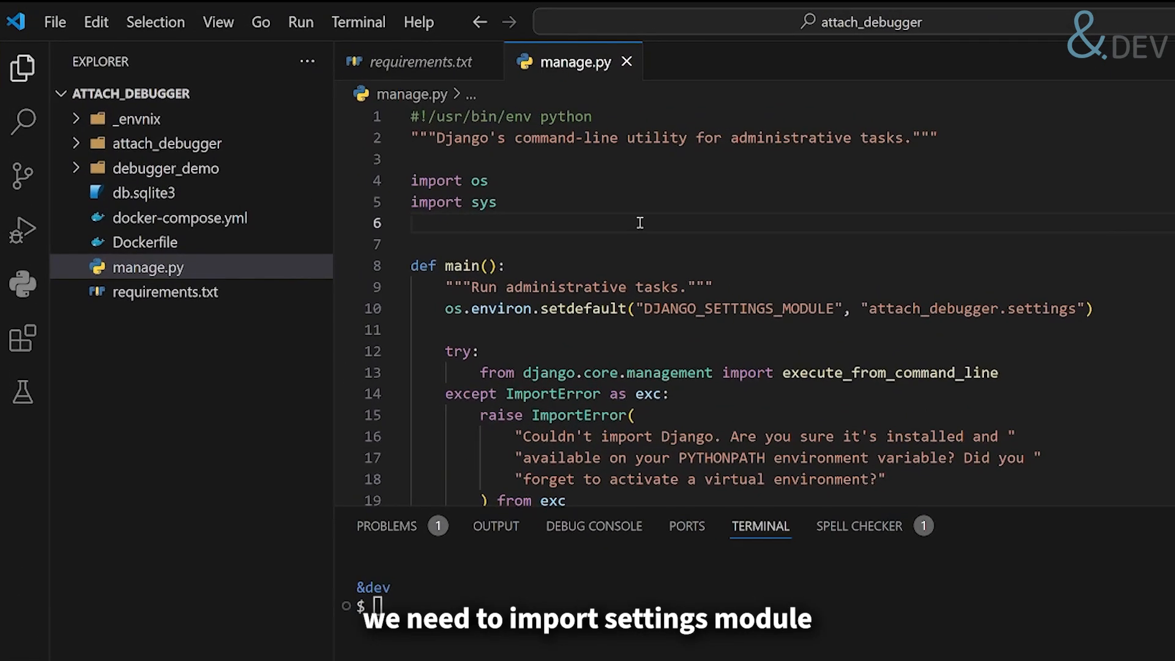
type("from django.conf import settings")
type("if settings.DEBUG and not :")
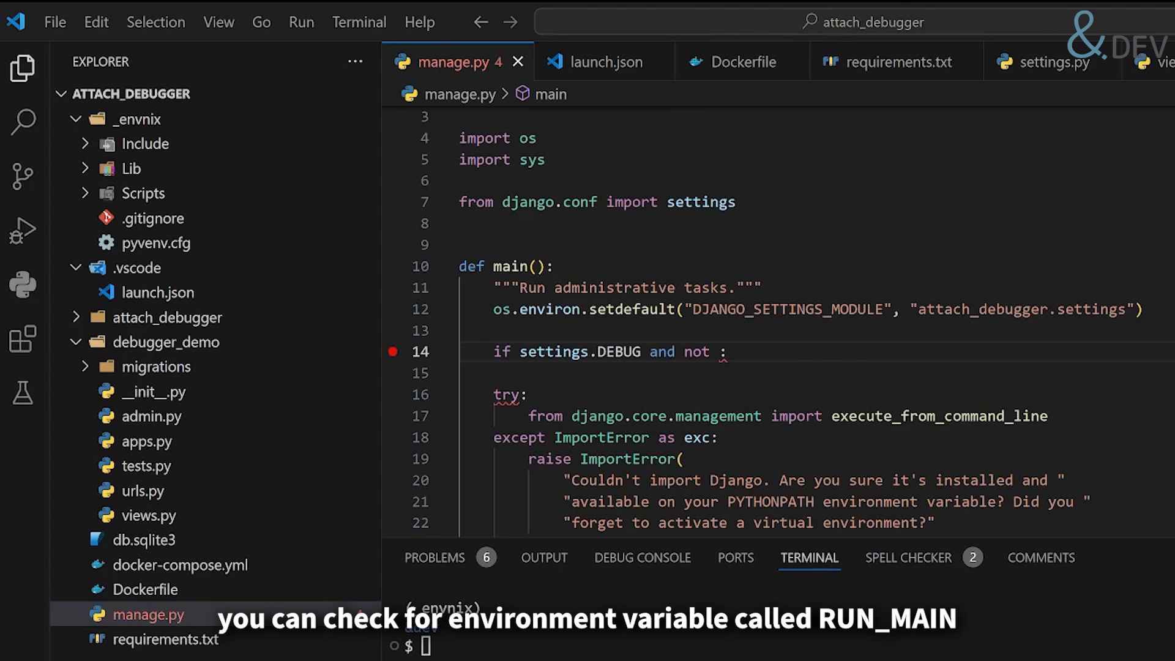
double_click(695, 353)
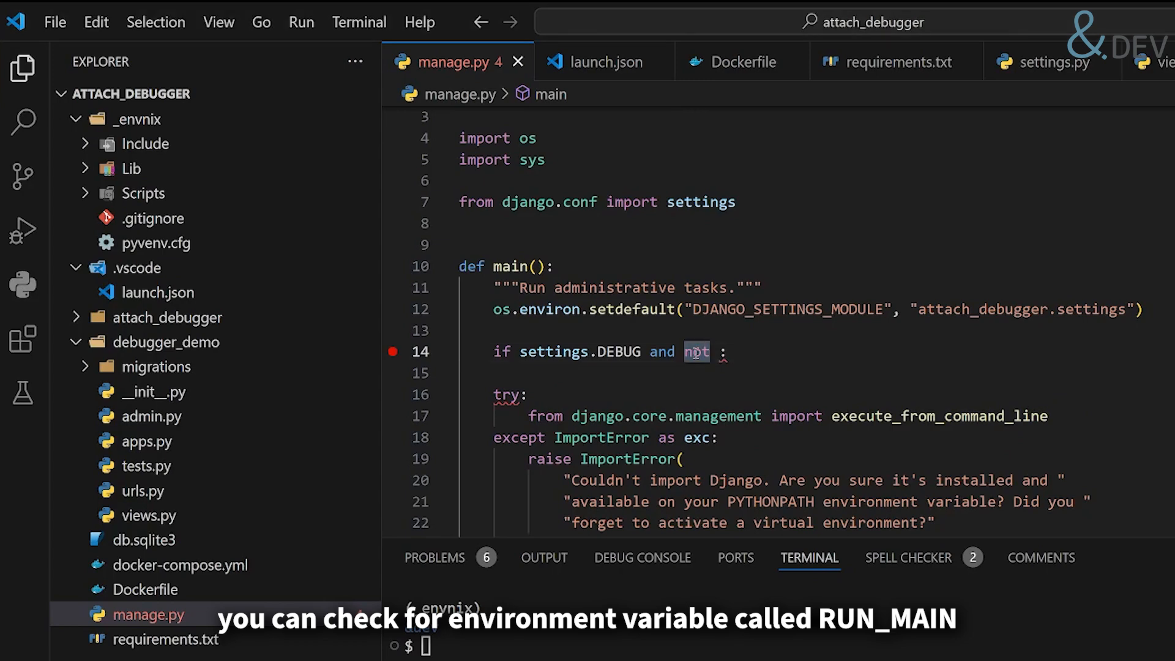
type("os.environ.get(\"RUN_MAIN\")")
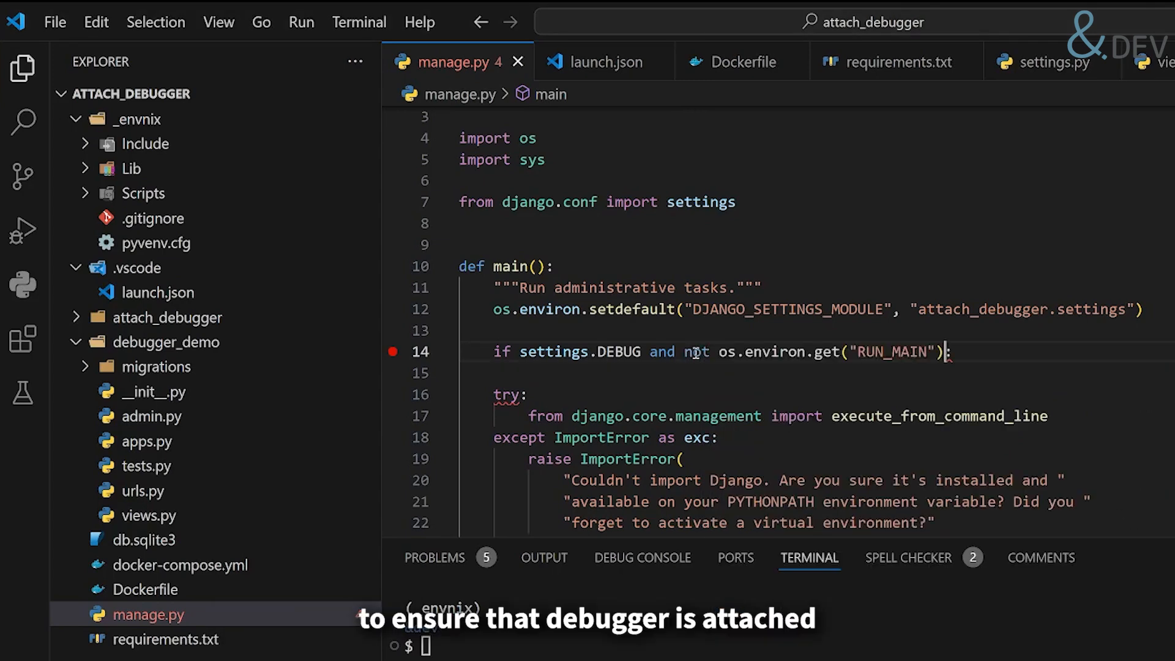
type("import")
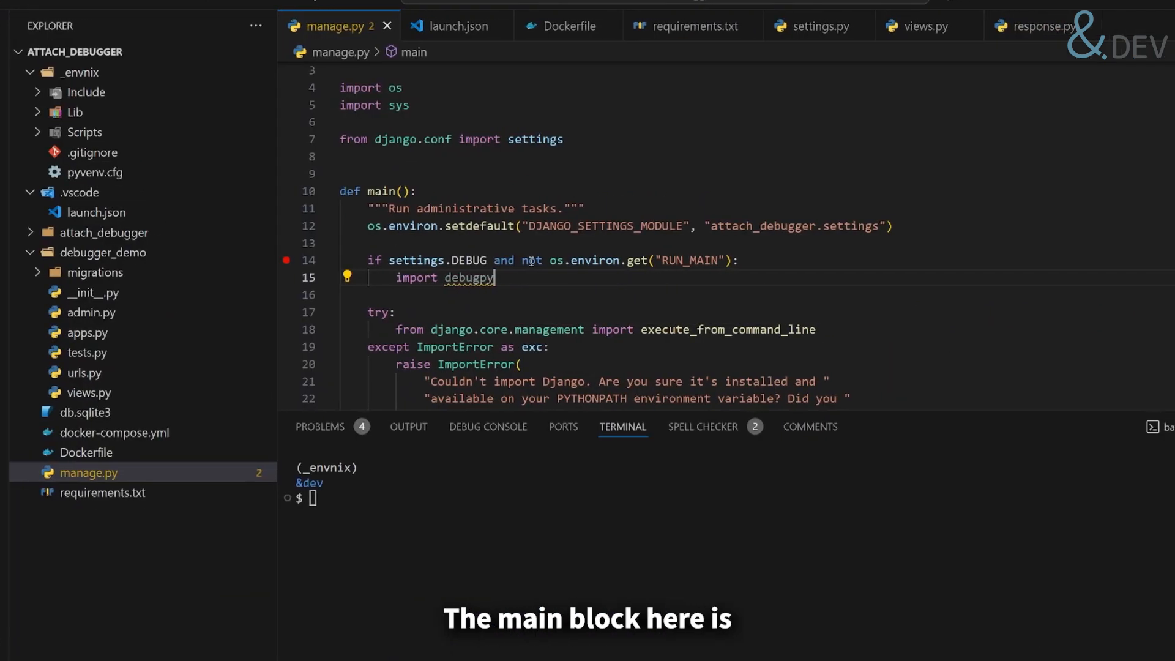
type("debugpy.listen(\"0.0.0.0\", 5678))")
left_click(735, 497)
type("docker-compose up --build")
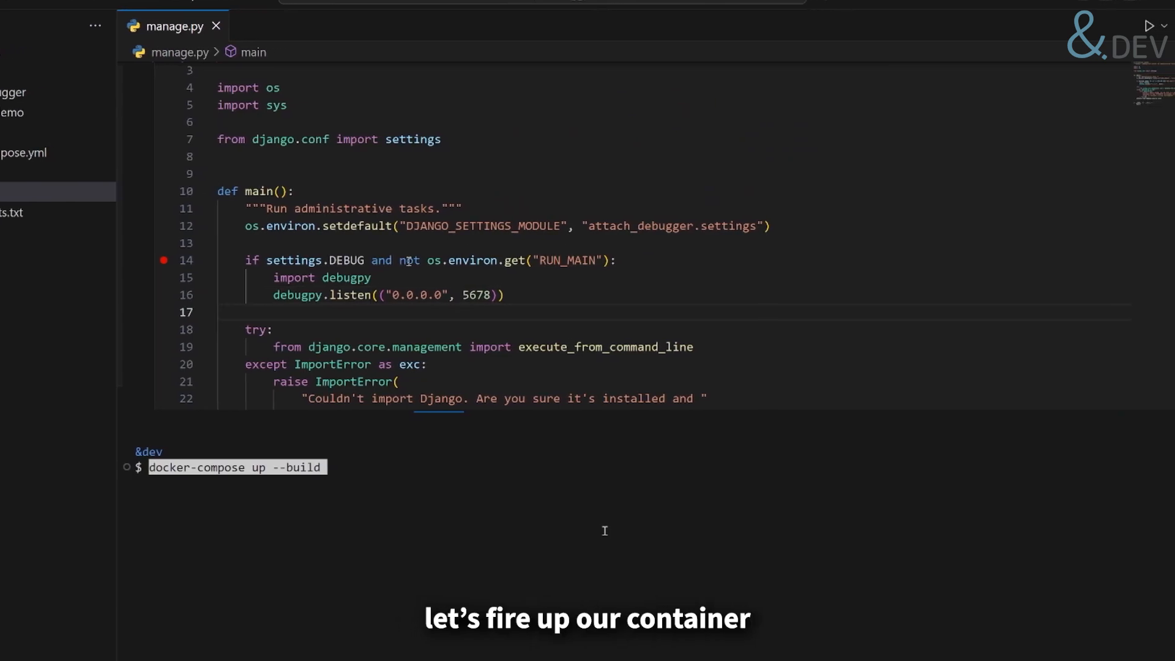
- Run docker-compose up --build and confirm the attach_debugger container is running
key("enter")
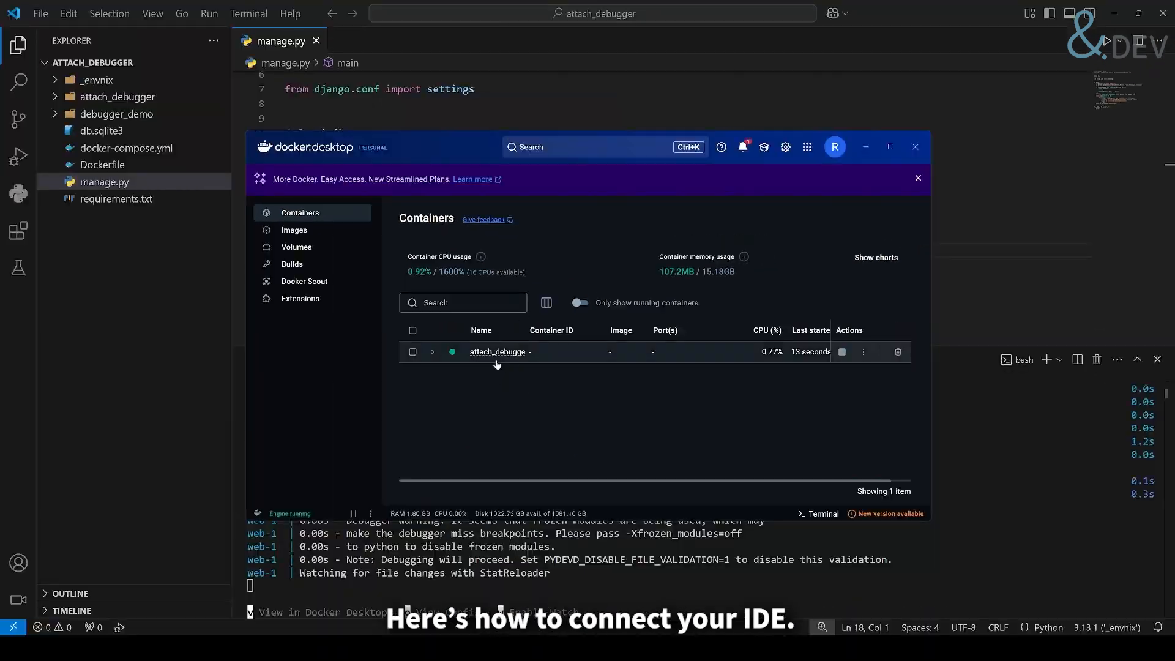
left_click(184, 62)
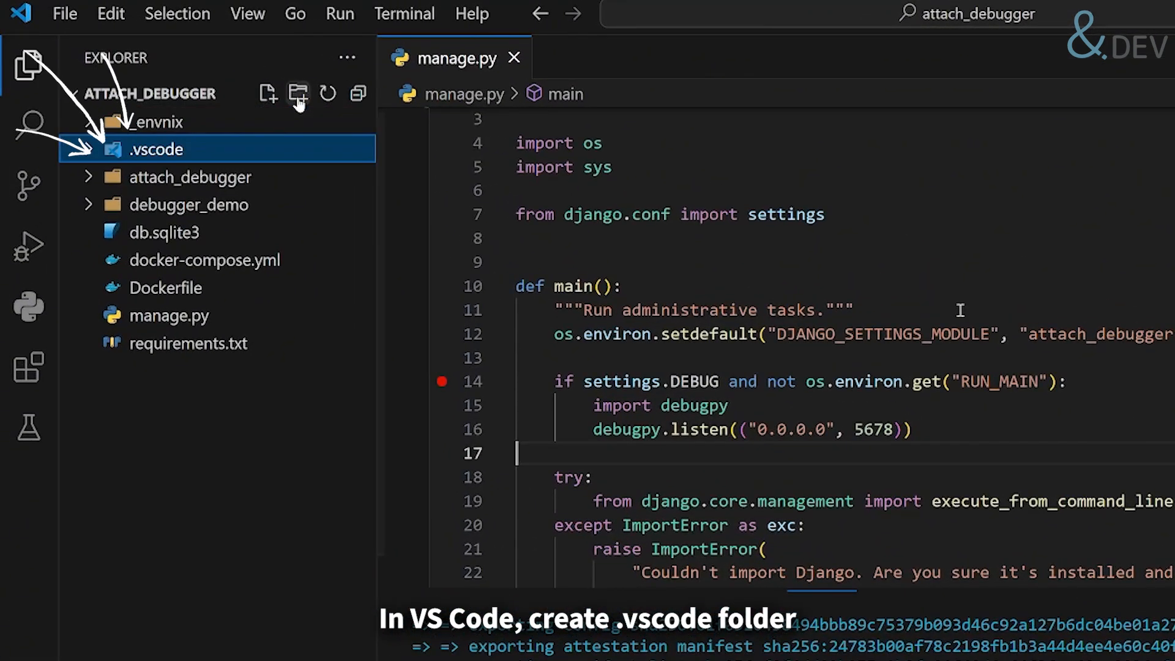
- Create .vscode/launch.json with a debugpy Remote Attach config (port 5678, workspace mapped to /app)
left_click(267, 93)
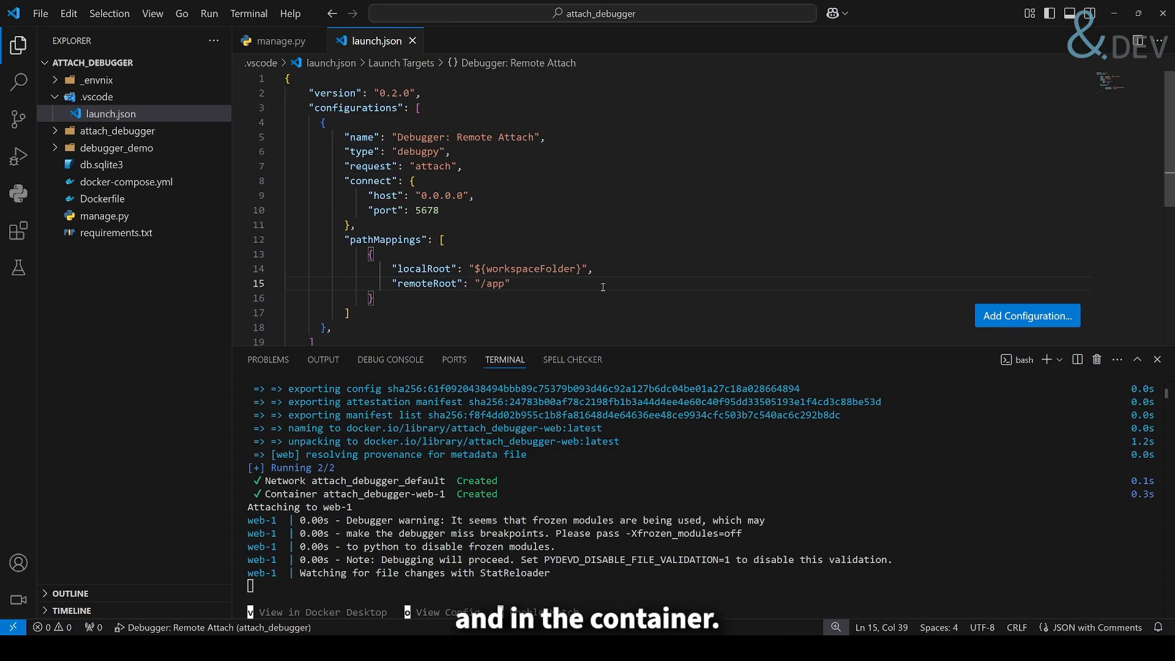
left_click(18, 156)
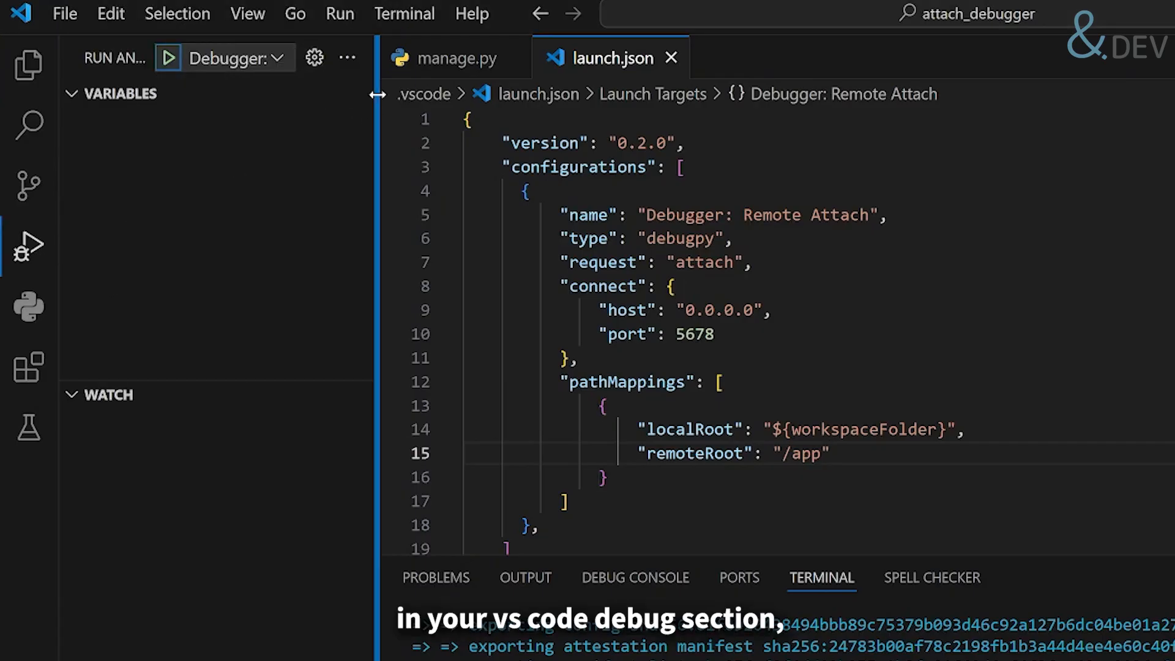
- Start debugging and set a breakpoint on the return line (line 5) of views.py
left_click(261, 58)
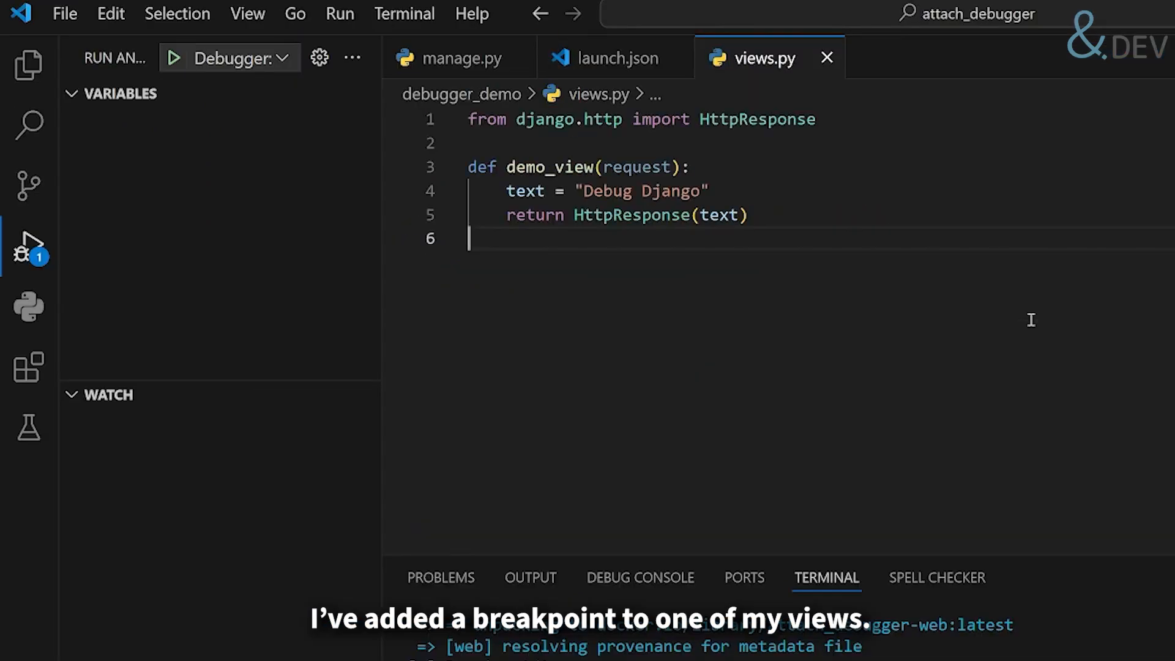
left_click(395, 214)
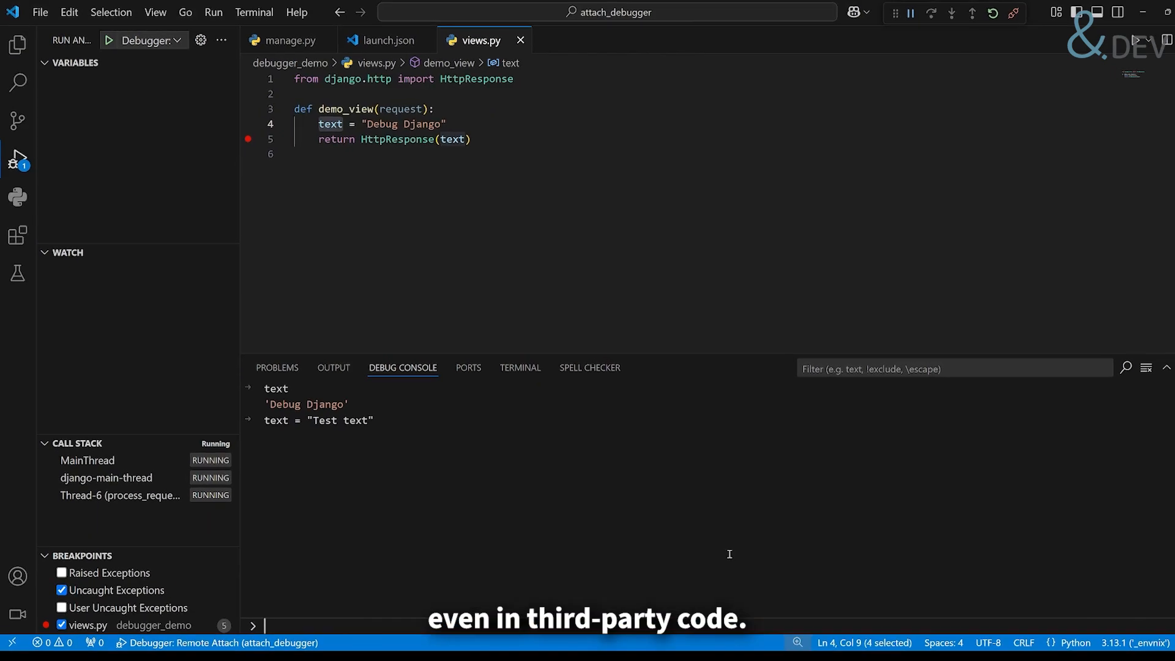
left_click(390, 40)
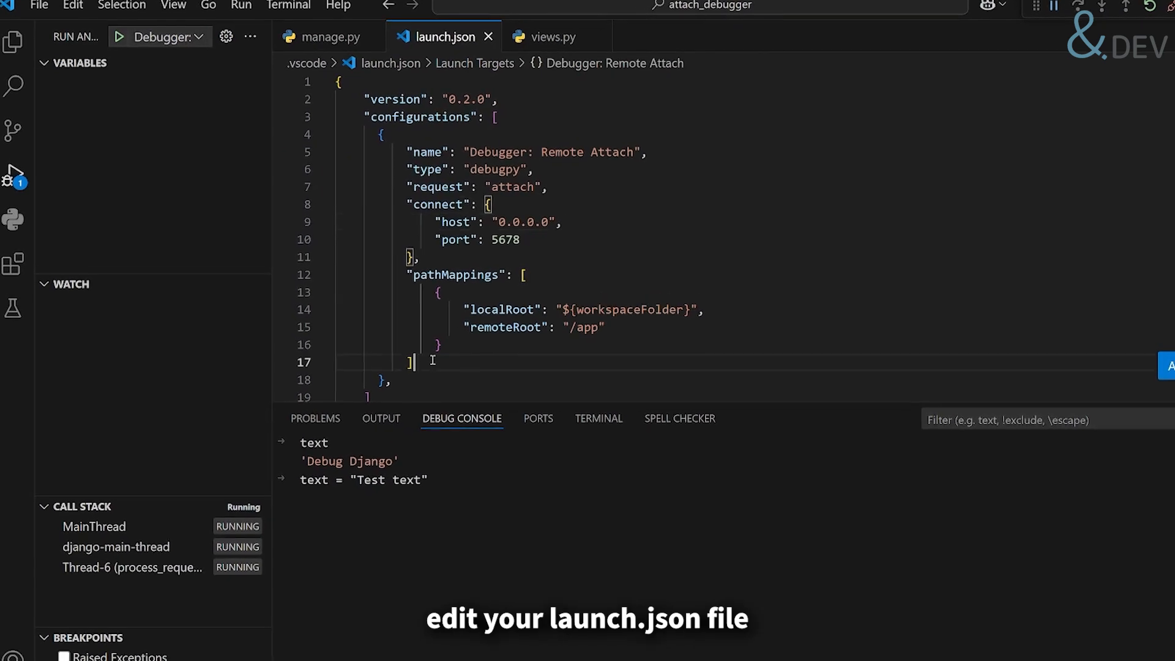
- Add "justMyCode": false to launch.json and reload the demo page to hit the views.py breakpoint
type("\"justMyCode\": true")
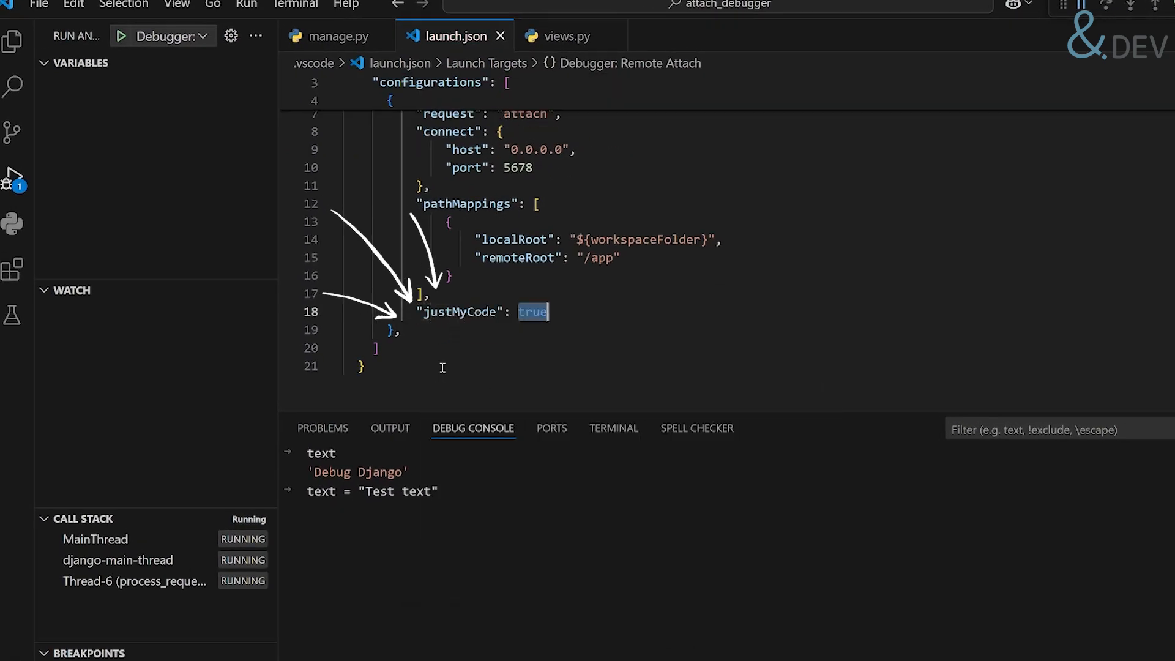
type("false")
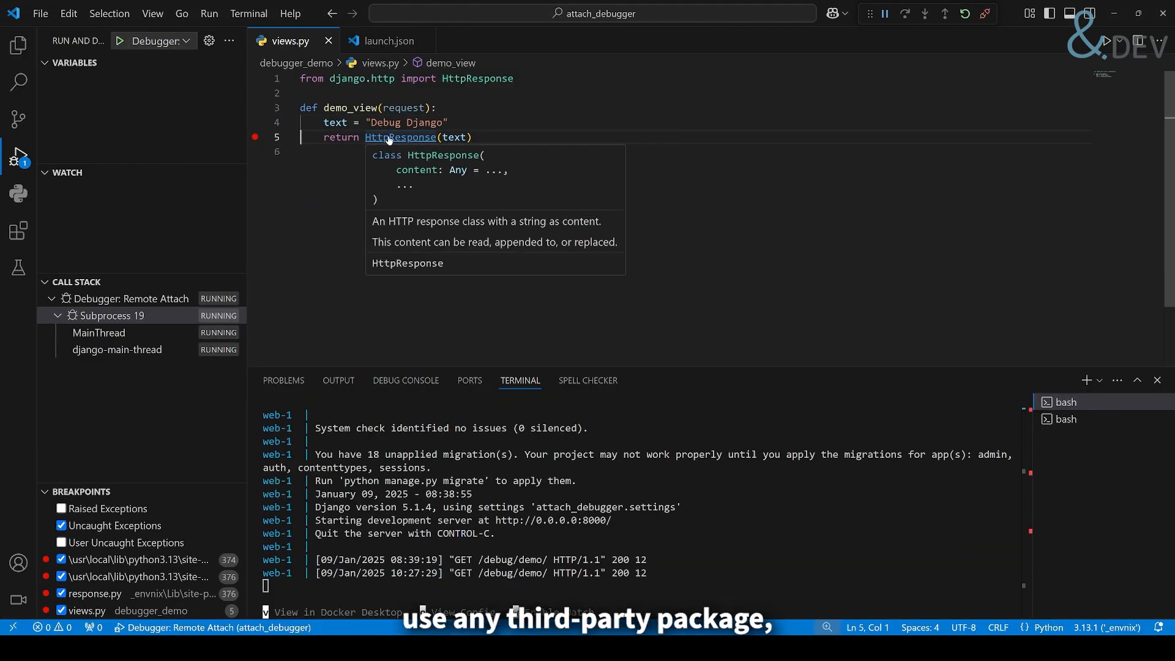
left_click(400, 138)
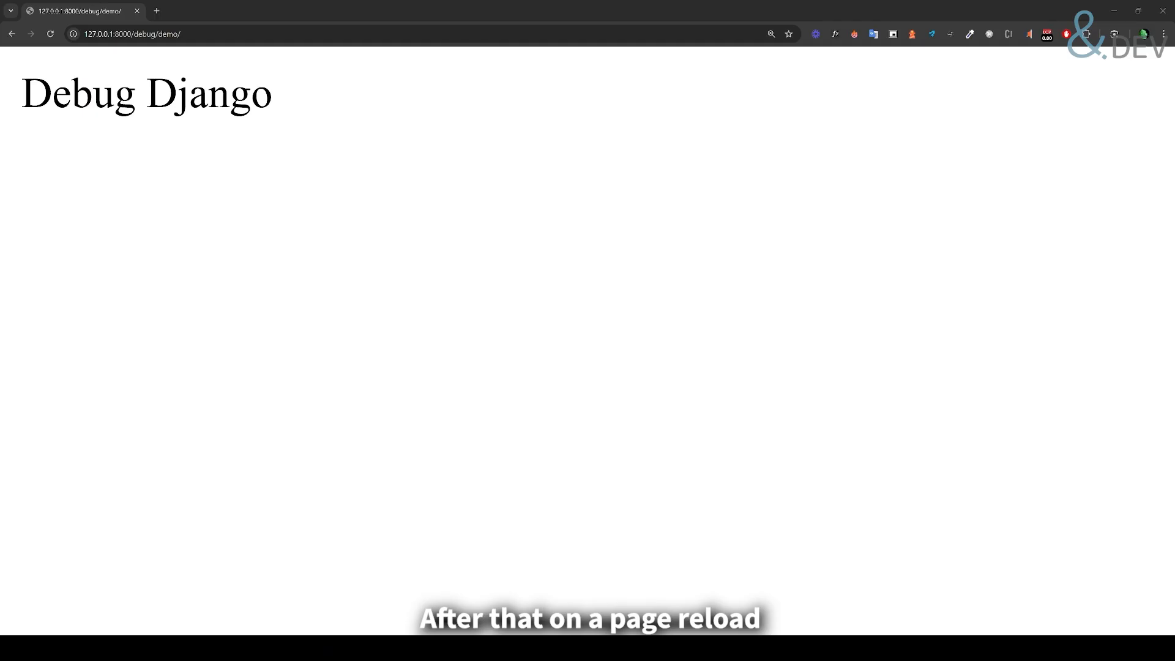
left_click(49, 34)
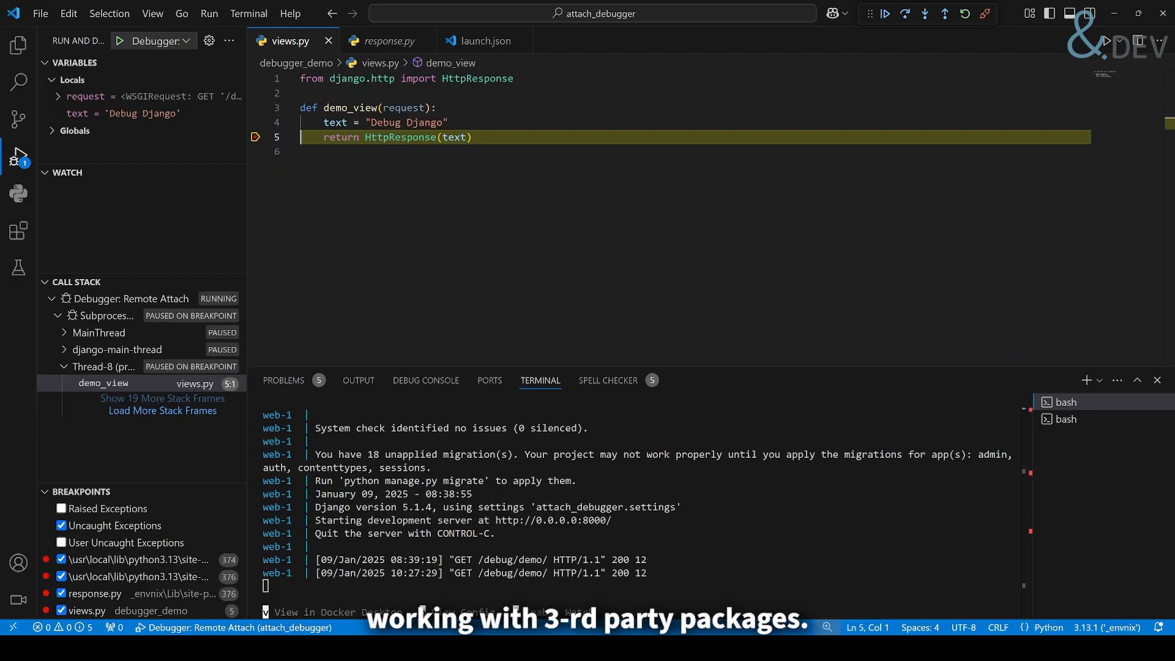
- Continue through the HttpResponse breakpoints in response.py until the demo request completes
left_click(925, 14)
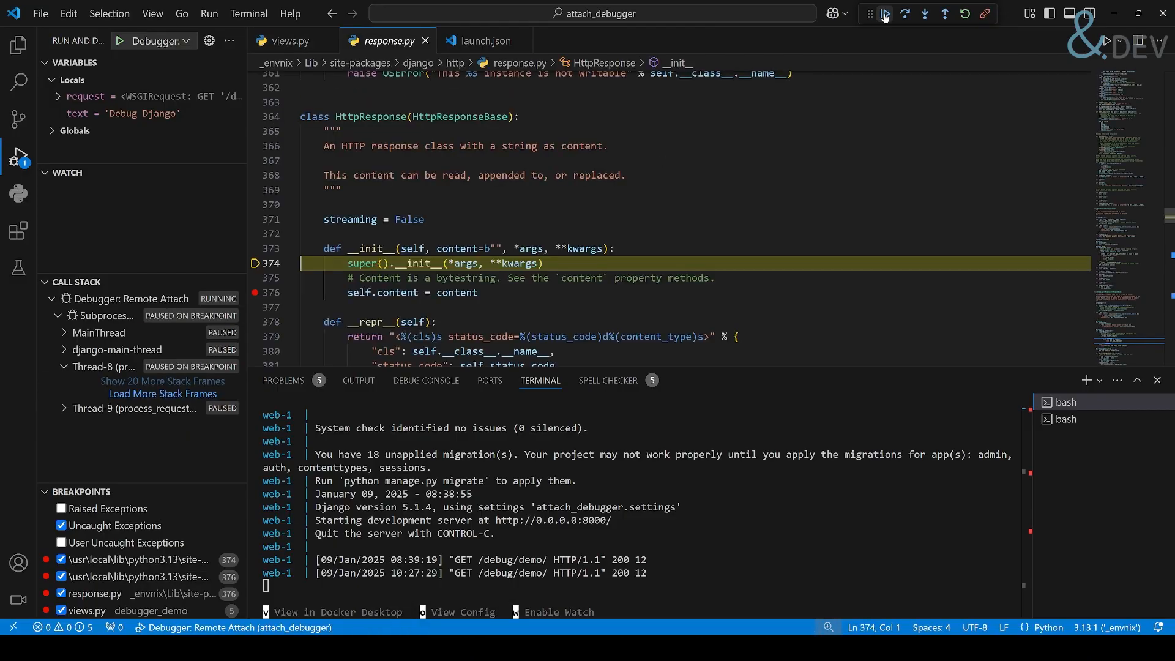
left_click(904, 13)
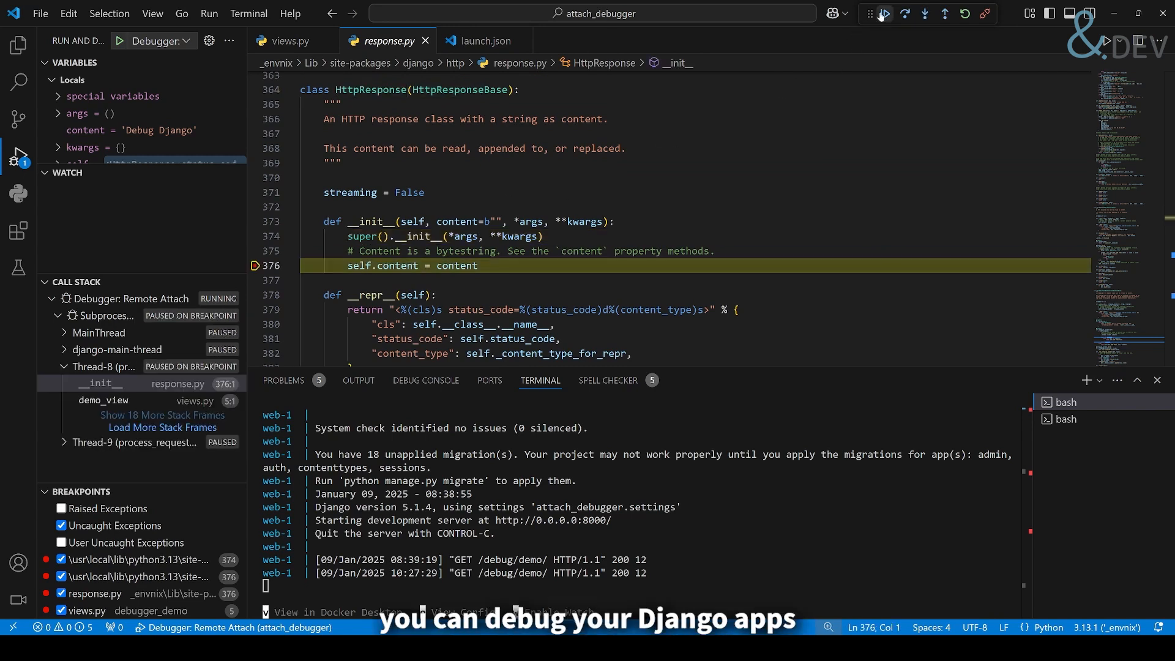
left_click(884, 13)
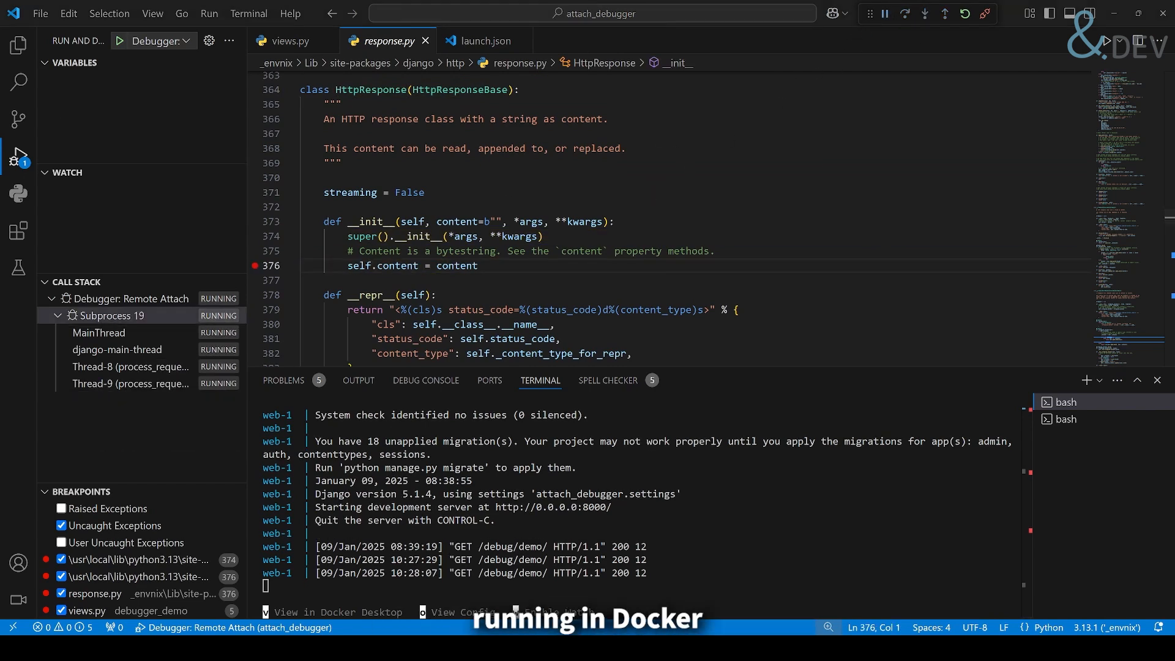